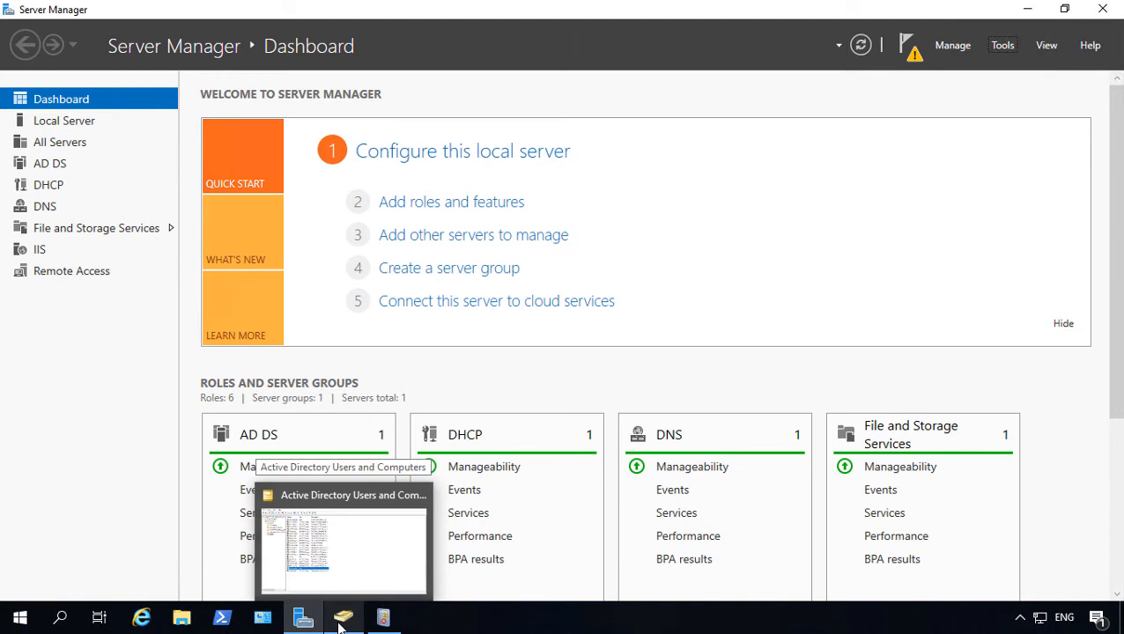
# - Bring the Active Directory Users and Computers window, showing the test.internal Users container, to the front
pyautogui.click(342, 617)
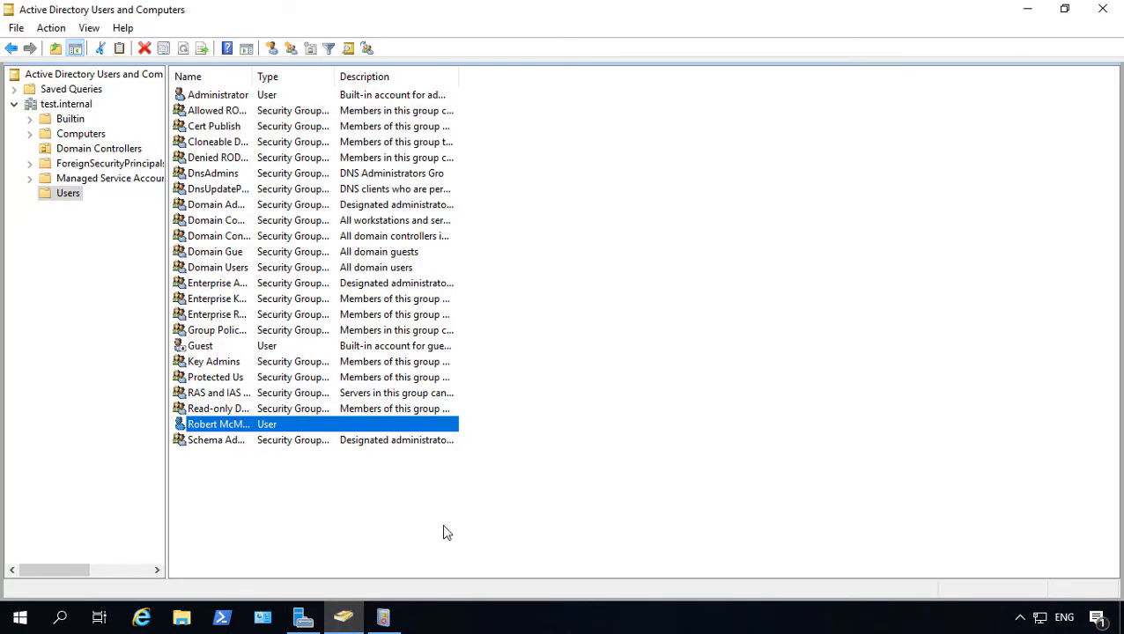
# - Open Robert McMillen's properties on the Account tab
pyautogui.doubleClick(217, 423)
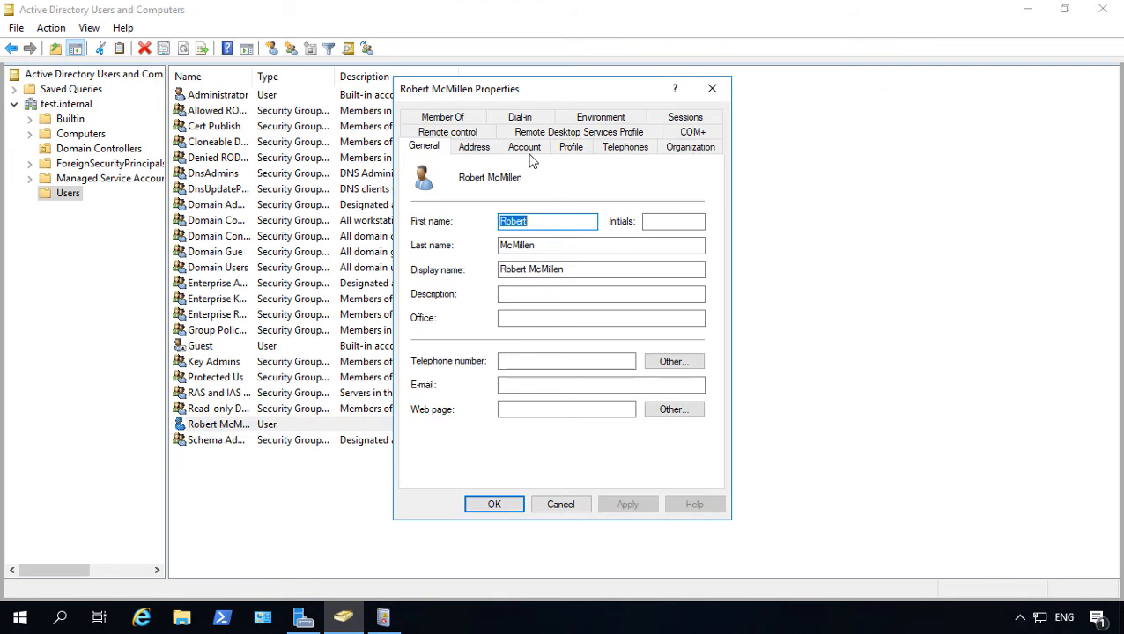
pyautogui.click(524, 146)
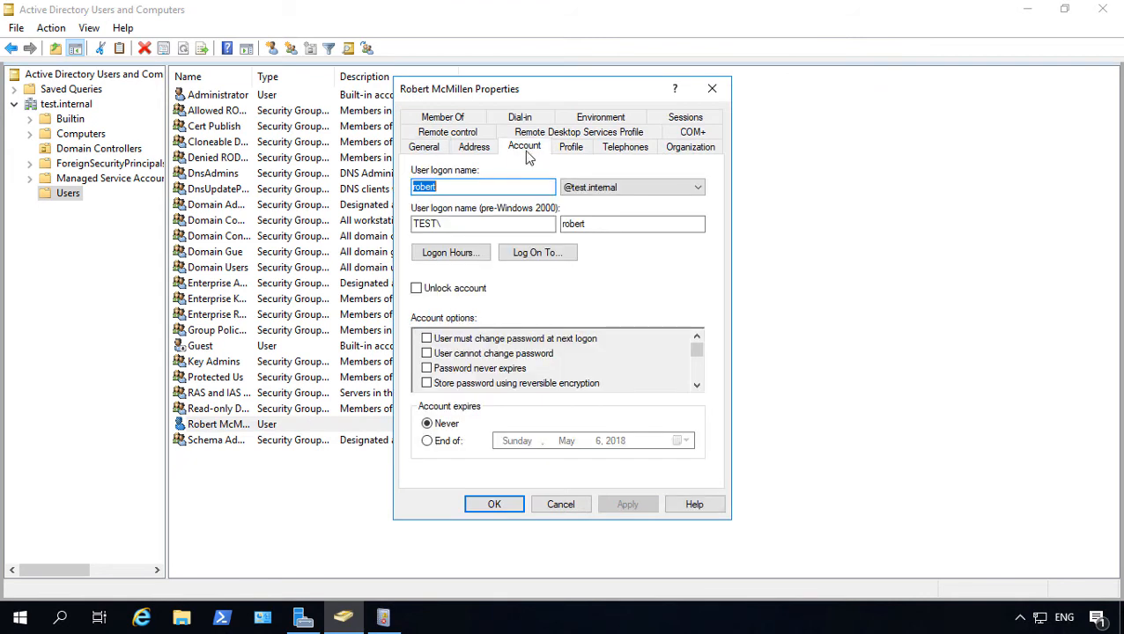
pyautogui.moveTo(550, 282)
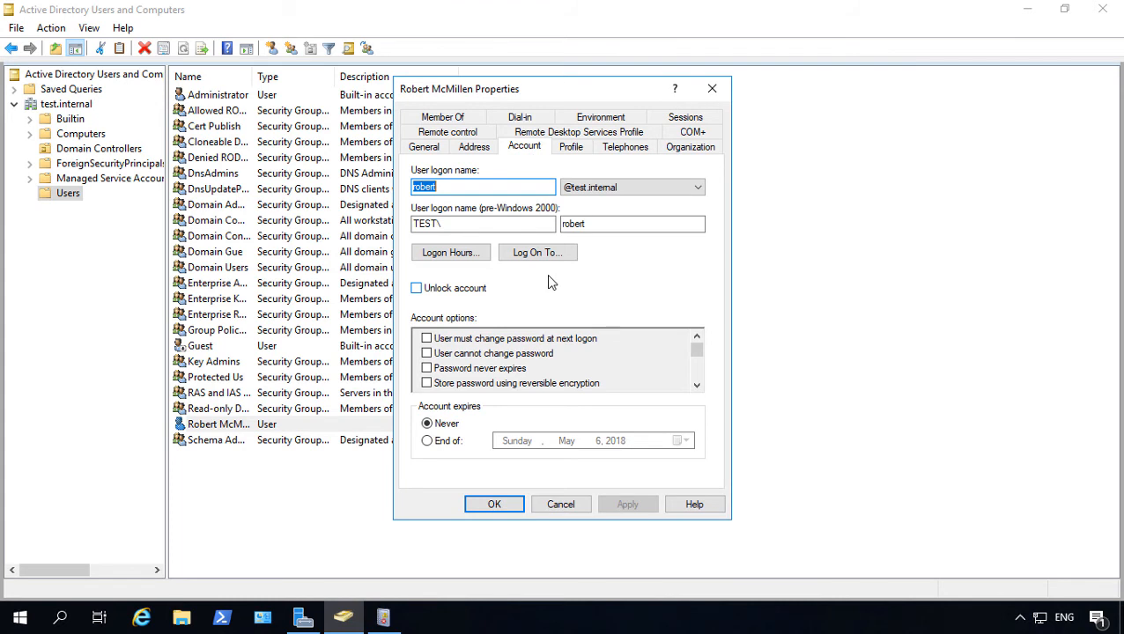
pyautogui.moveTo(552, 258)
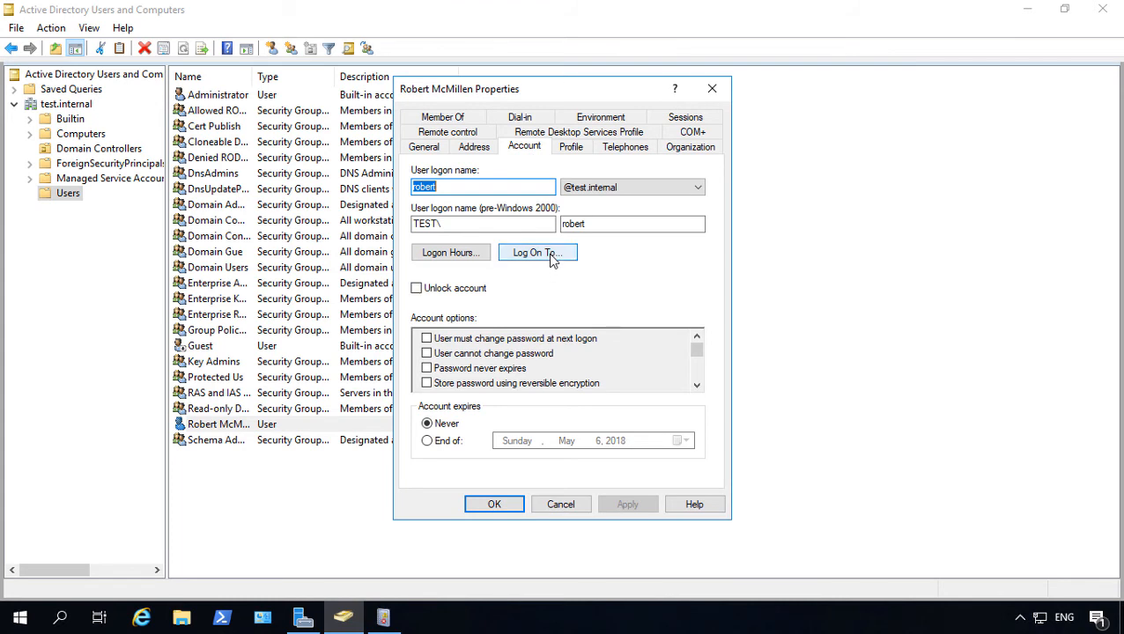
# - Allow logon only to the computer Server2019 under Log On To, and apply
pyautogui.click(538, 252)
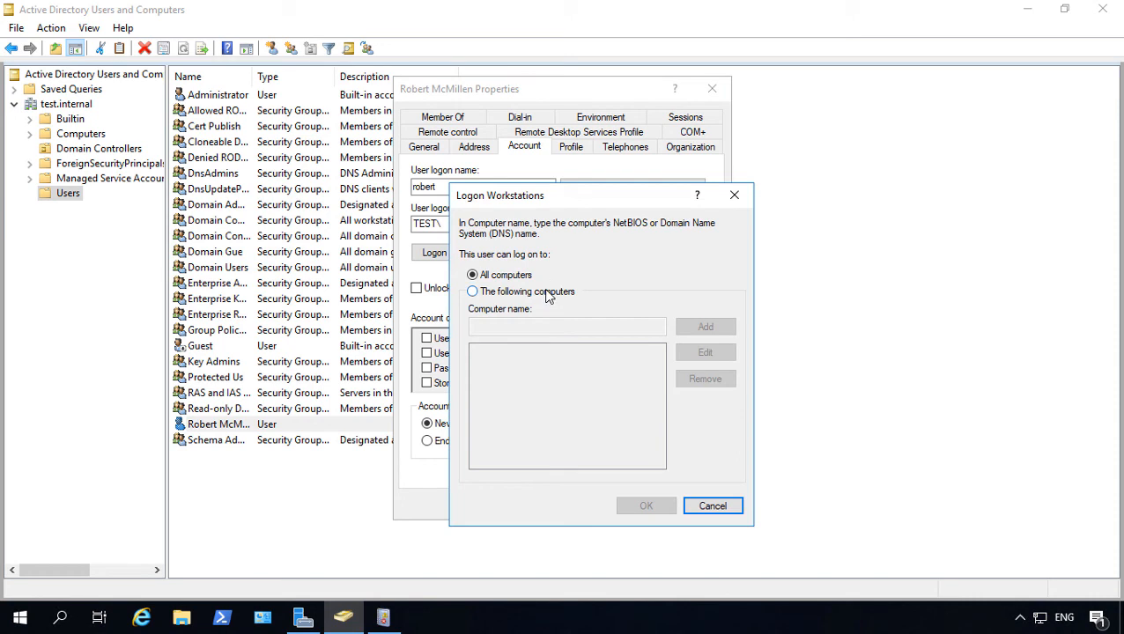
pyautogui.click(470, 291)
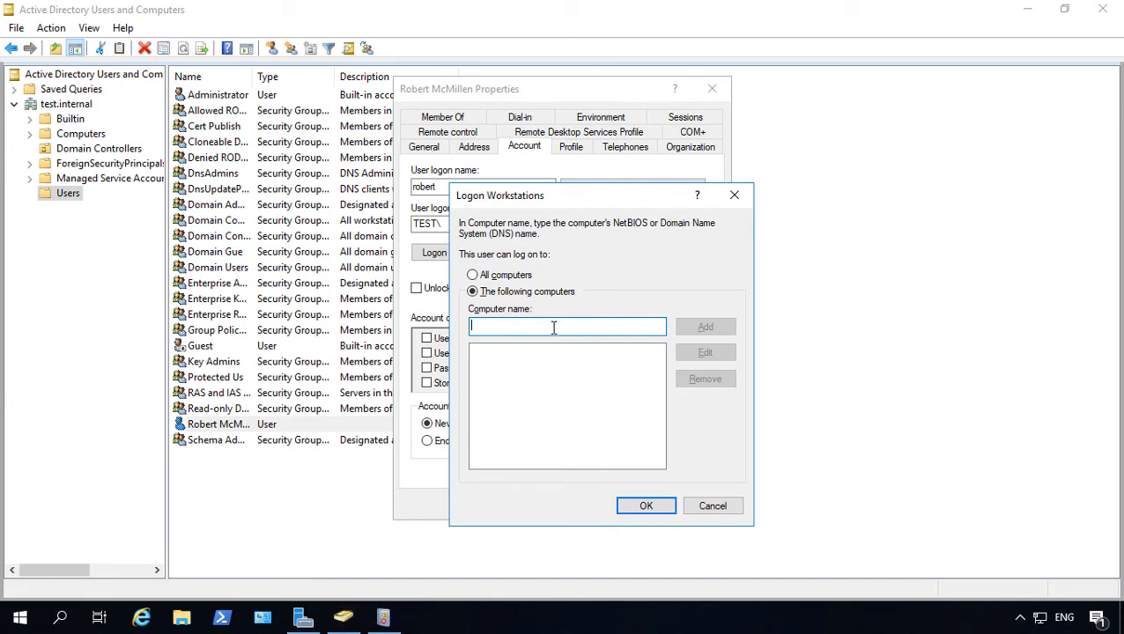
pyautogui.write('Server201')
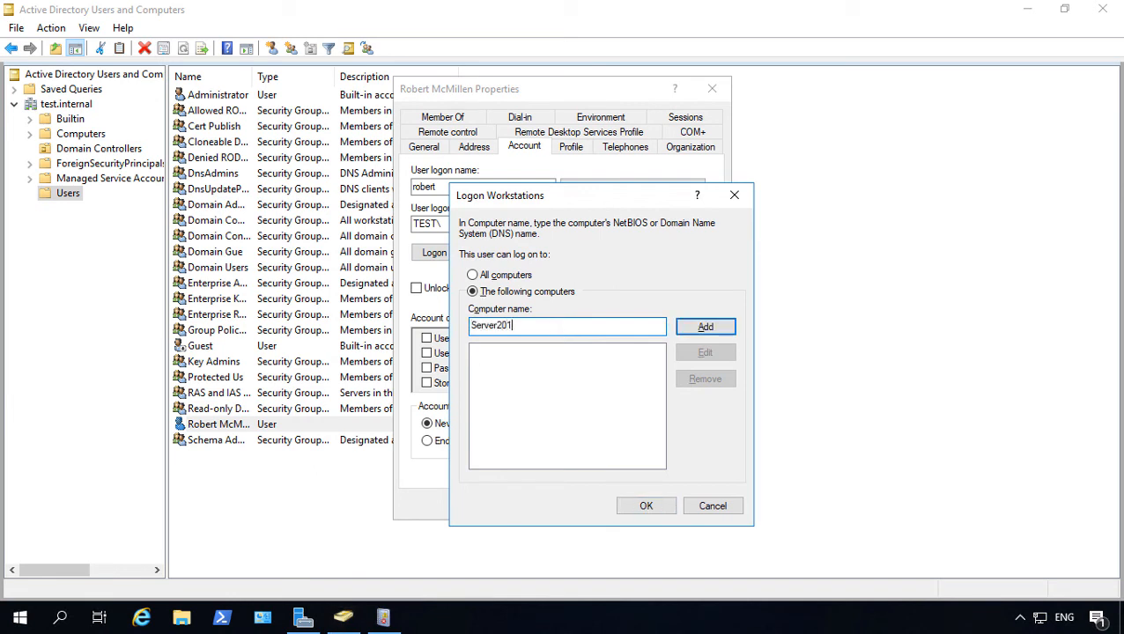
pyautogui.write('5')
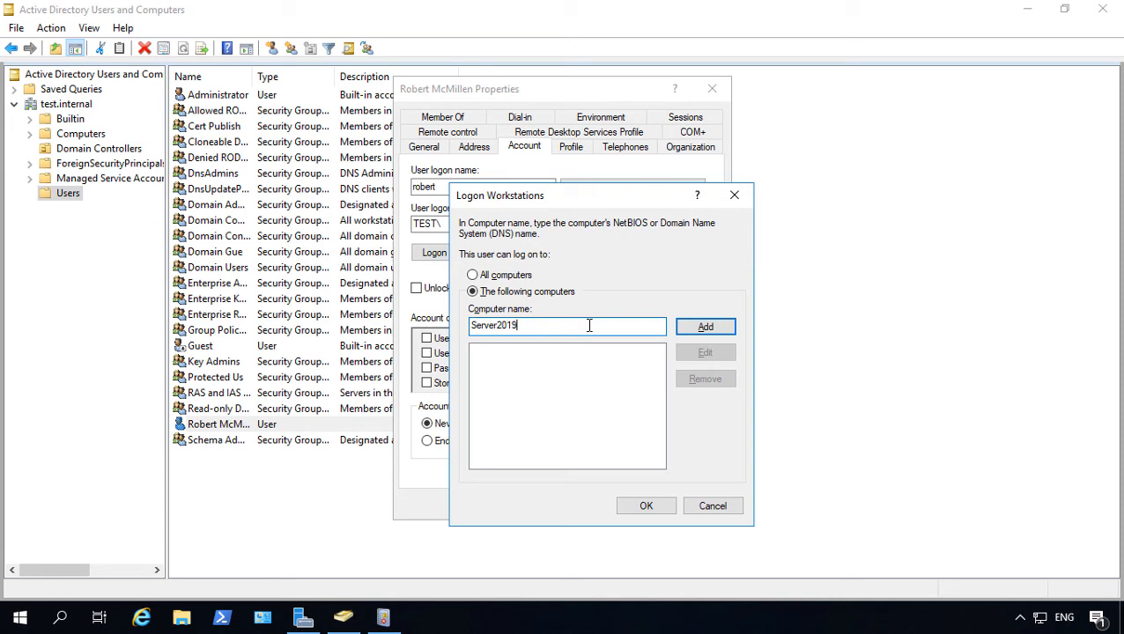
pyautogui.click(705, 326)
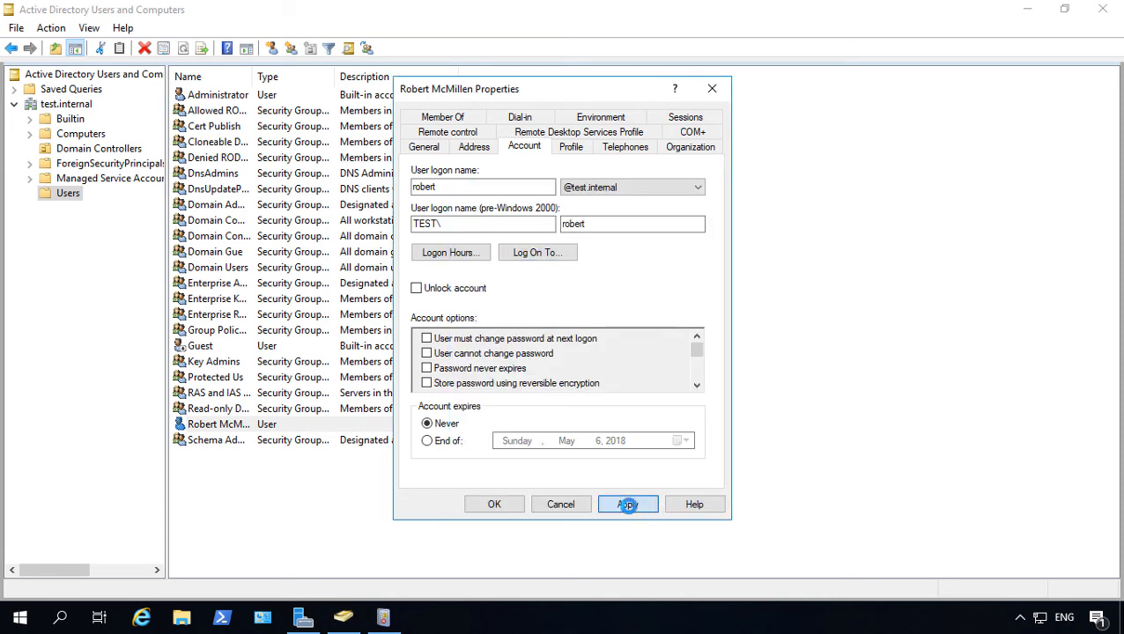
pyautogui.click(627, 504)
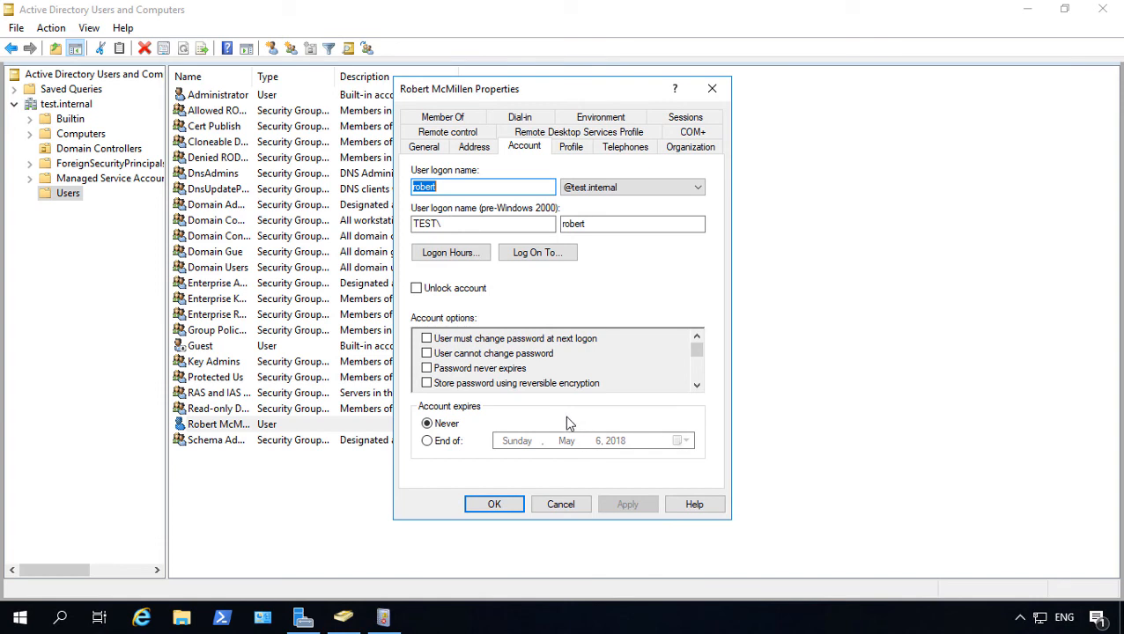
pyautogui.moveTo(570, 427)
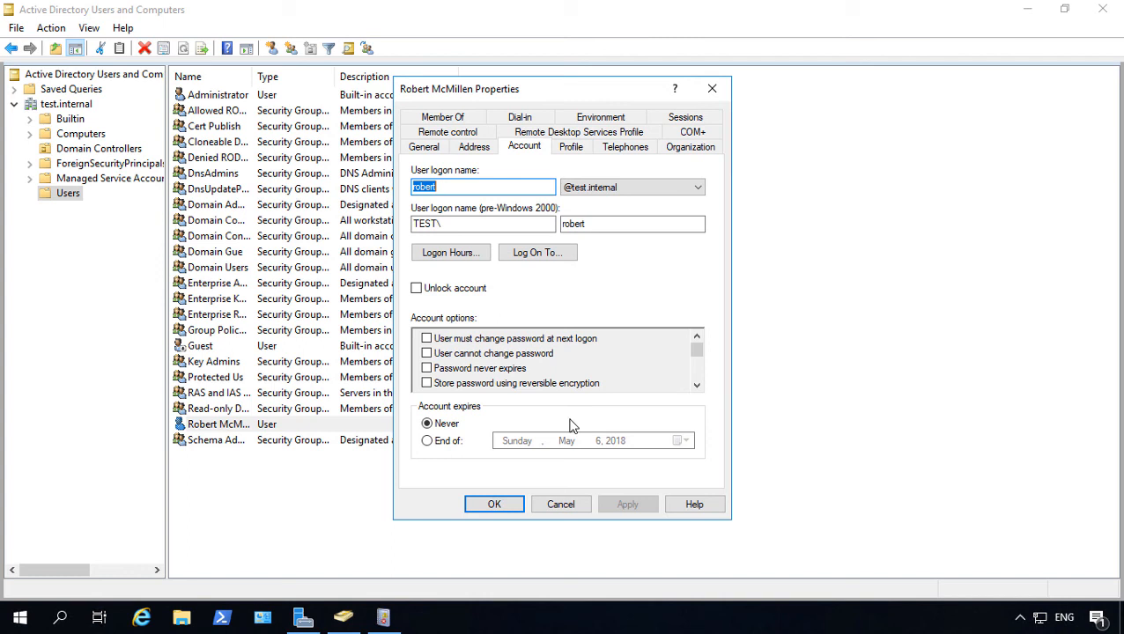
pyautogui.click(537, 253)
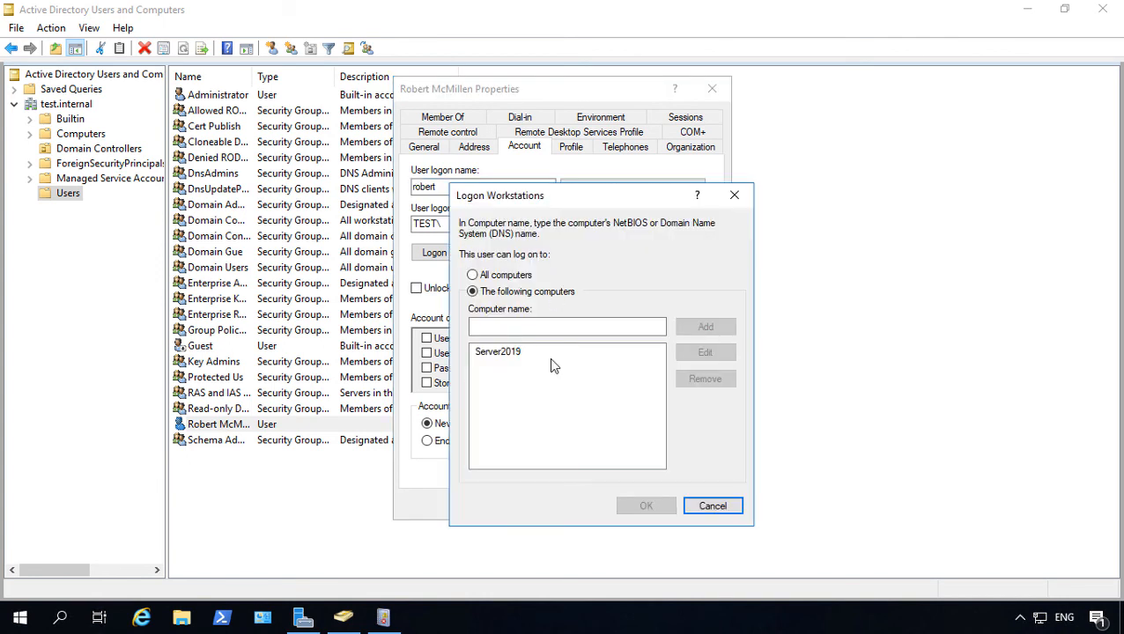
pyautogui.click(497, 351)
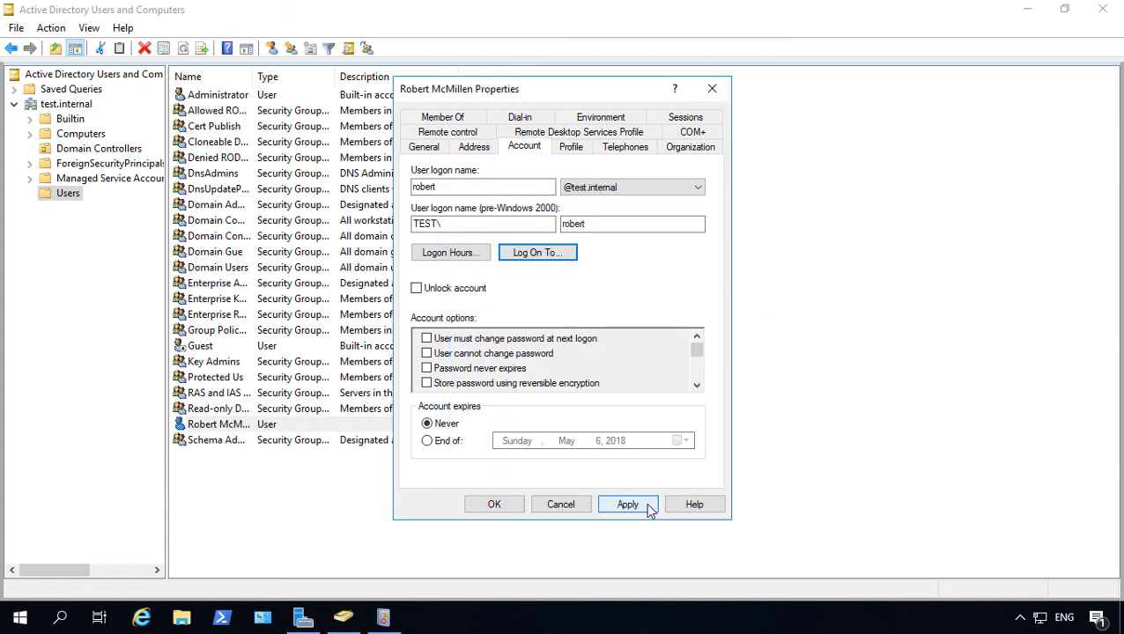
# - Apply Robert McMillen's account changes and close his Properties dialog with OK
pyautogui.click(627, 504)
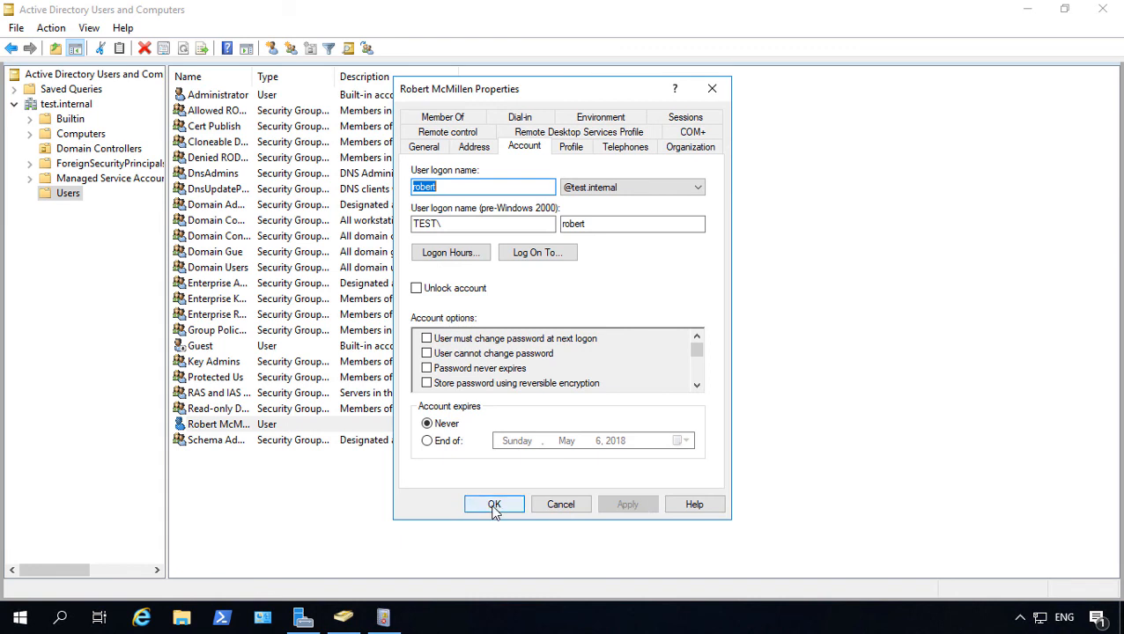
pyautogui.click(494, 503)
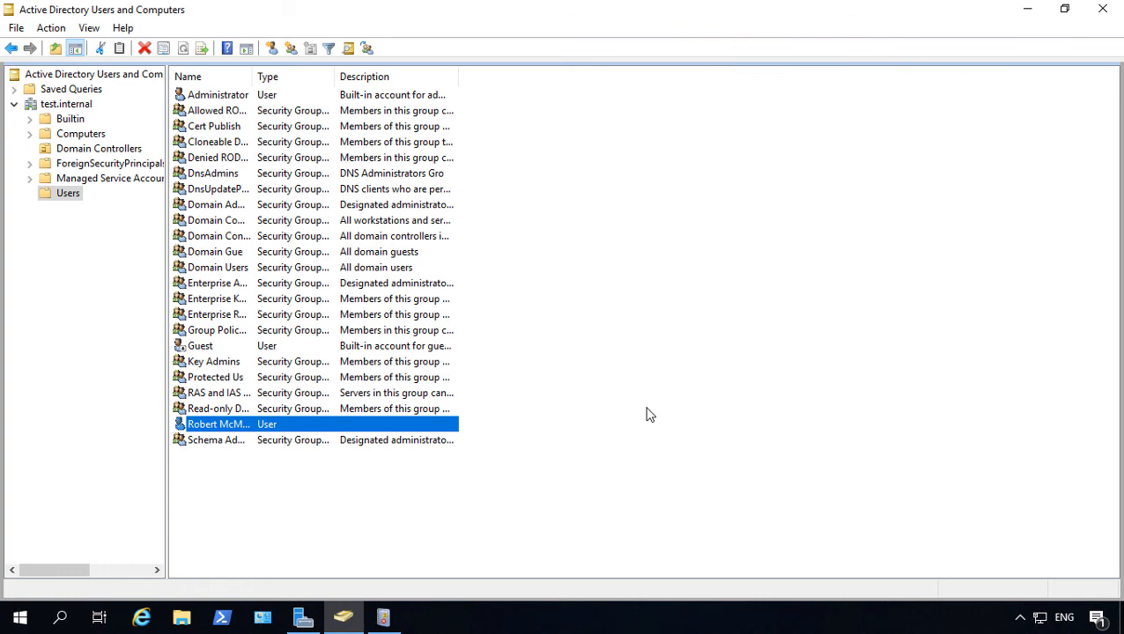
pyautogui.moveTo(654, 402)
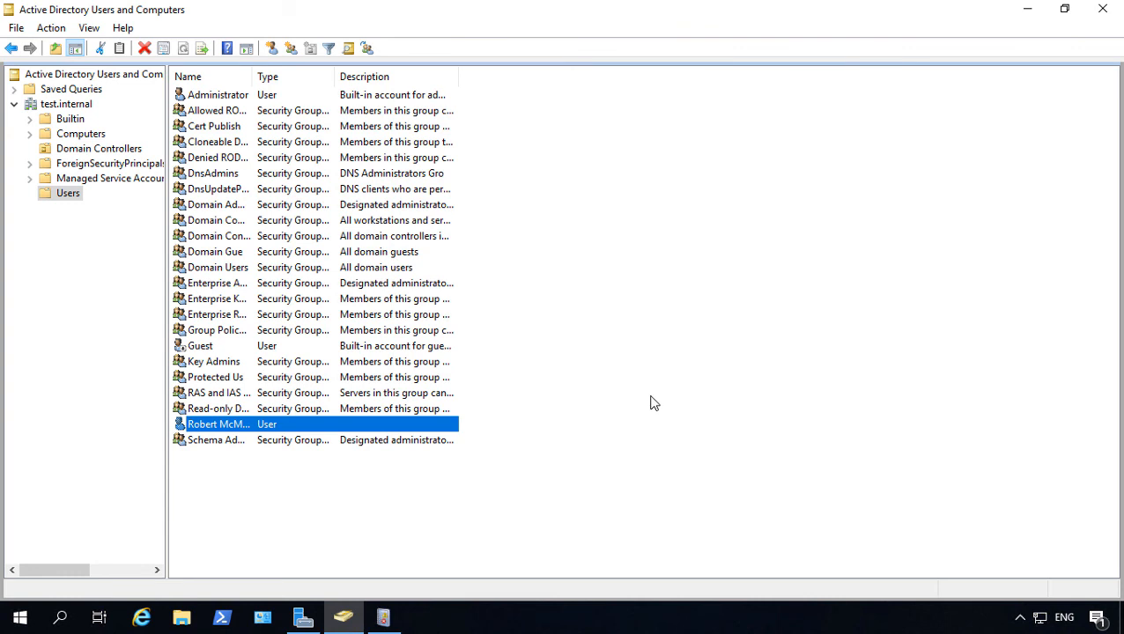